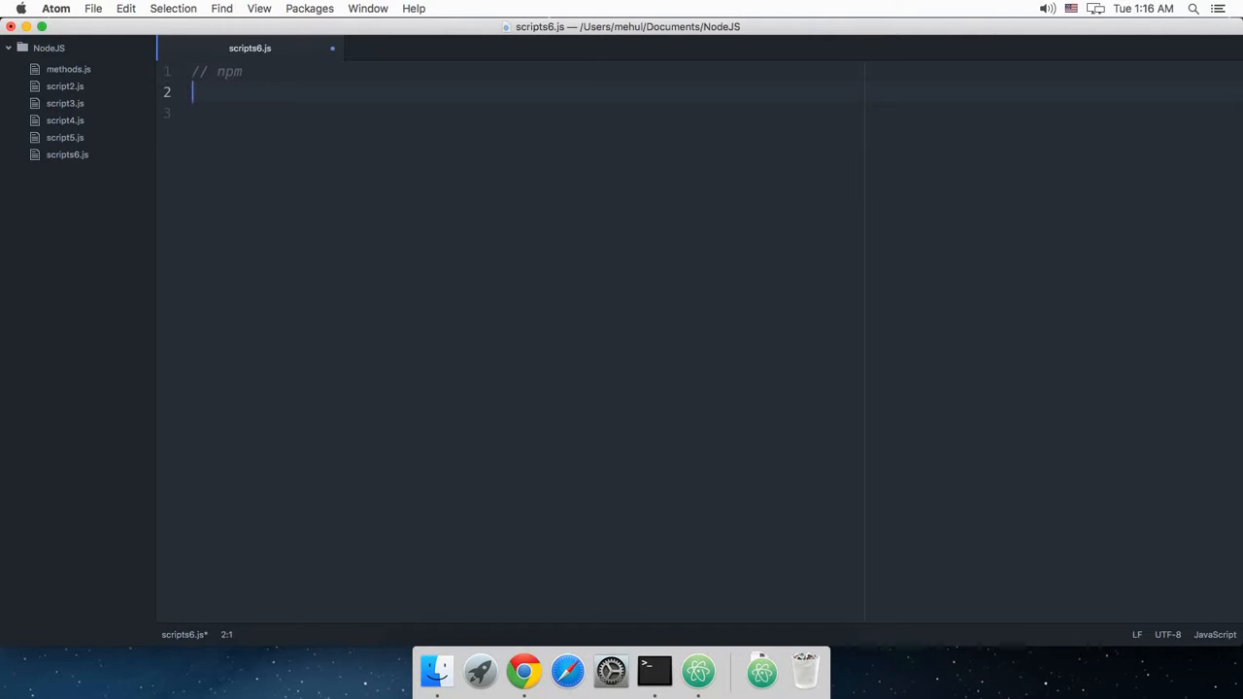
Step: Type the comment '// npm - node package manager' on line 1 of scripts6.js
{"action": "type", "text": "- noo"}
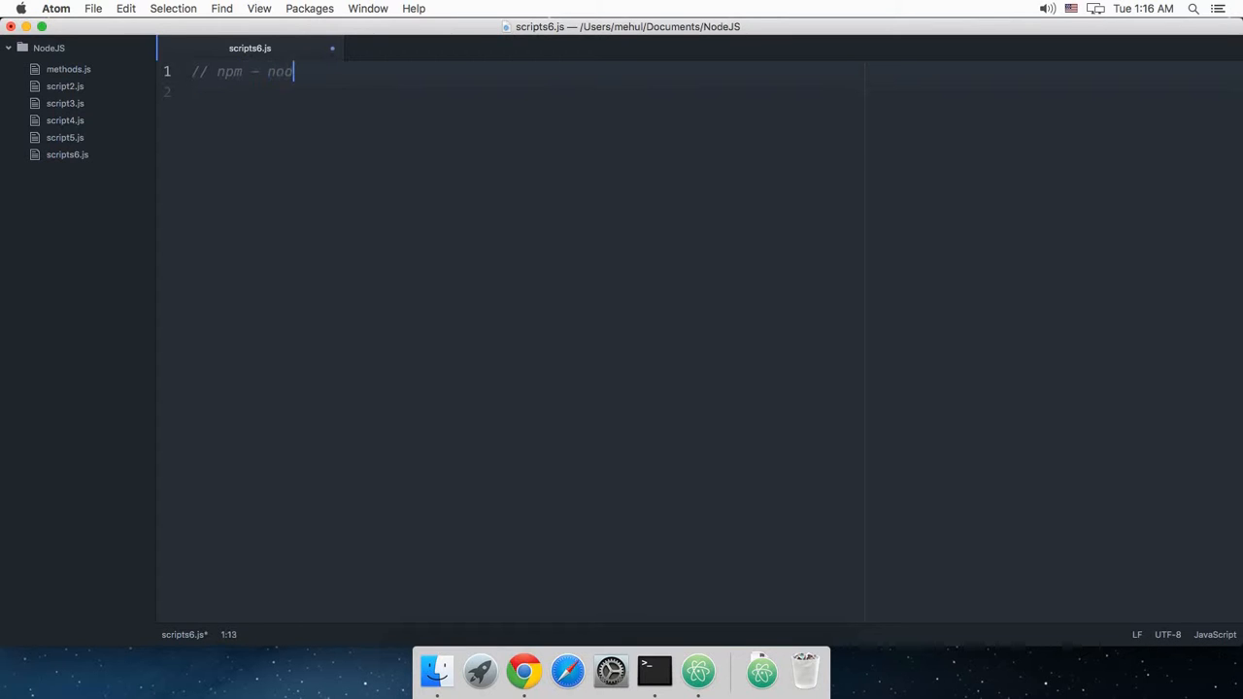
{"action": "type", "text": "de paackage manager"}
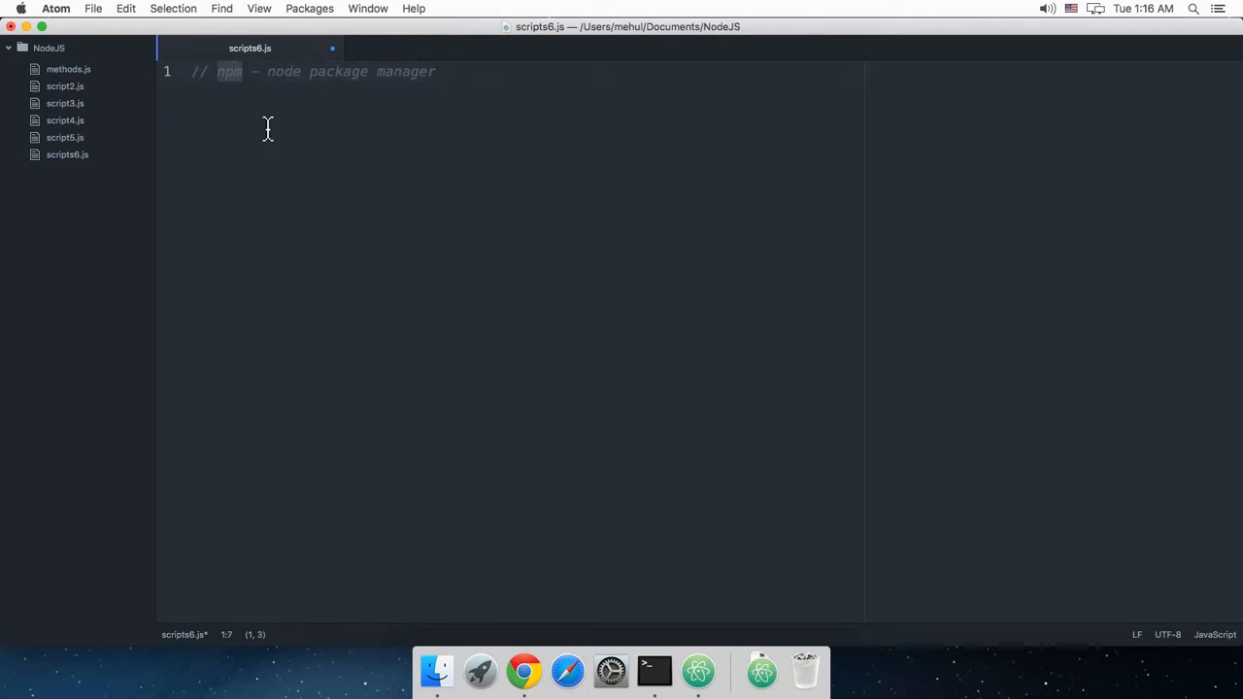
{"action": "mouse_move", "coordinate": [301, 105]}
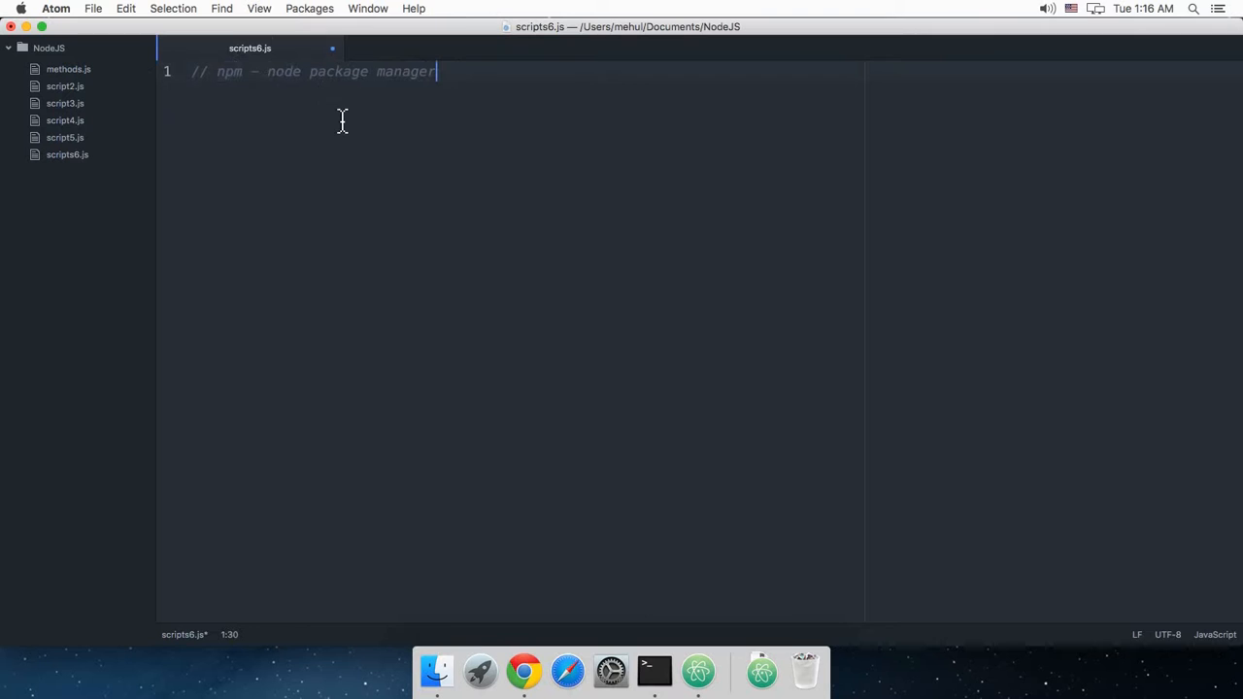
{"action": "mouse_move", "coordinate": [654, 670]}
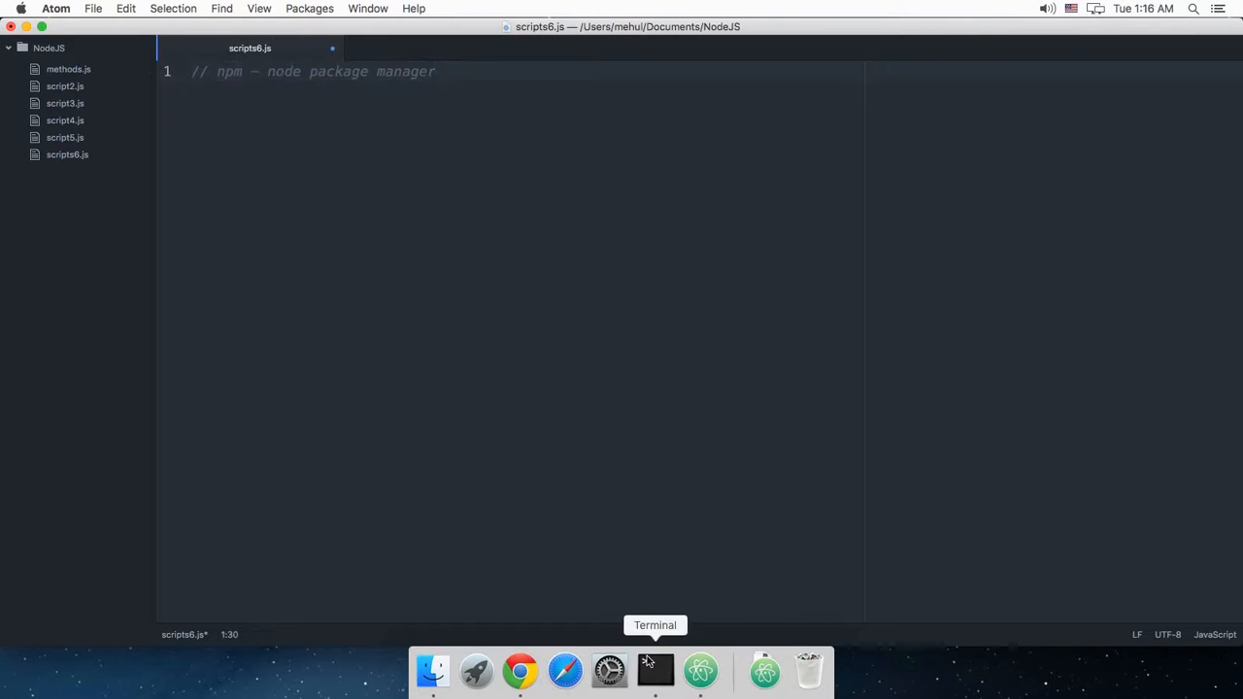
Step: In Terminal, run npm -v, npm --version and npm ls, confirming npm 2.14.12
{"action": "left_click", "coordinate": [654, 670]}
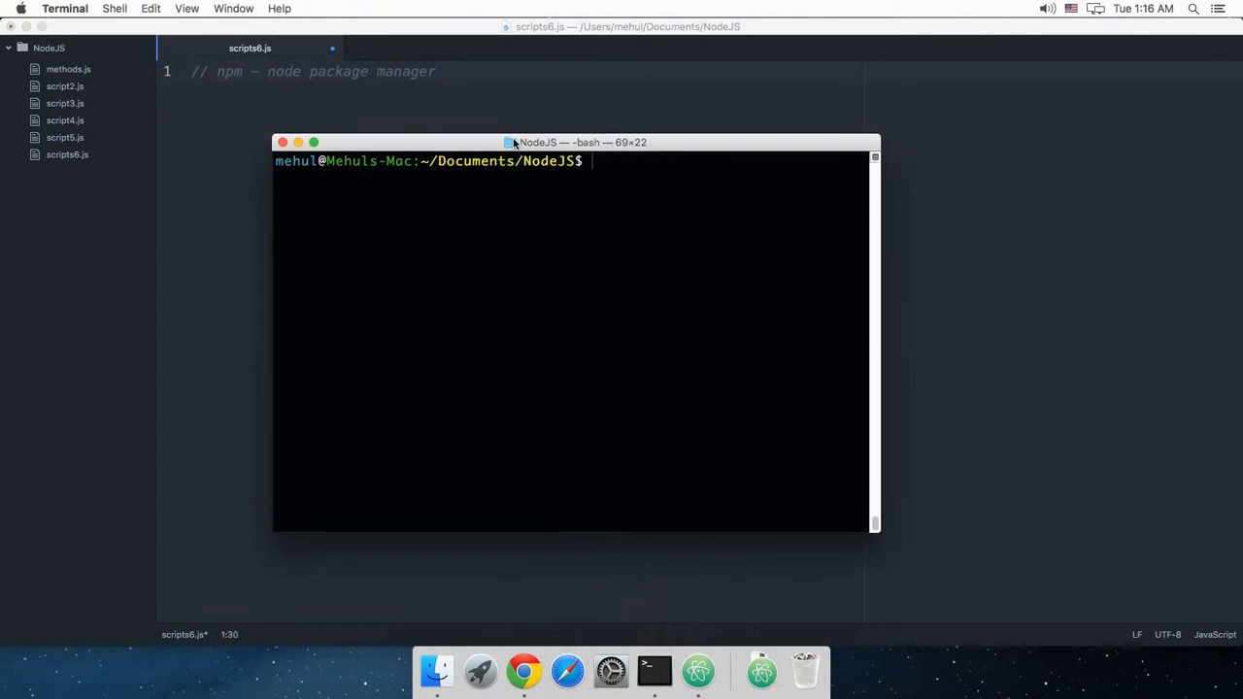
{"action": "type", "text": "np"}
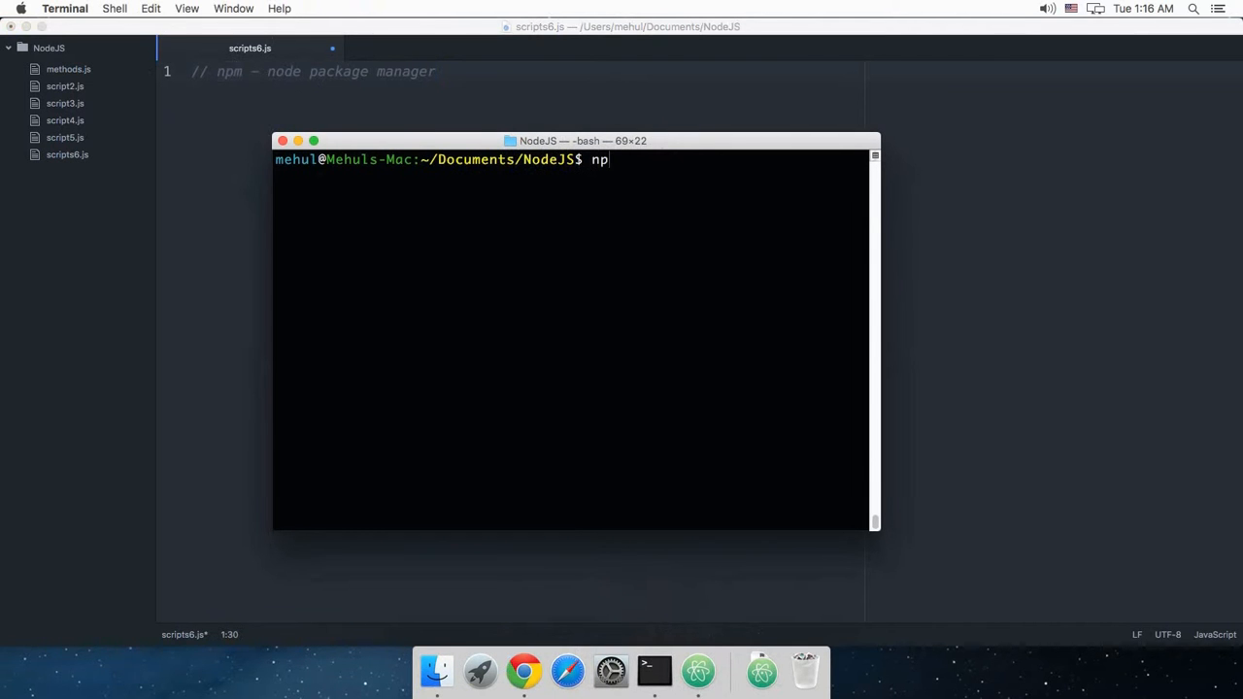
{"action": "type", "text": "m -v"}
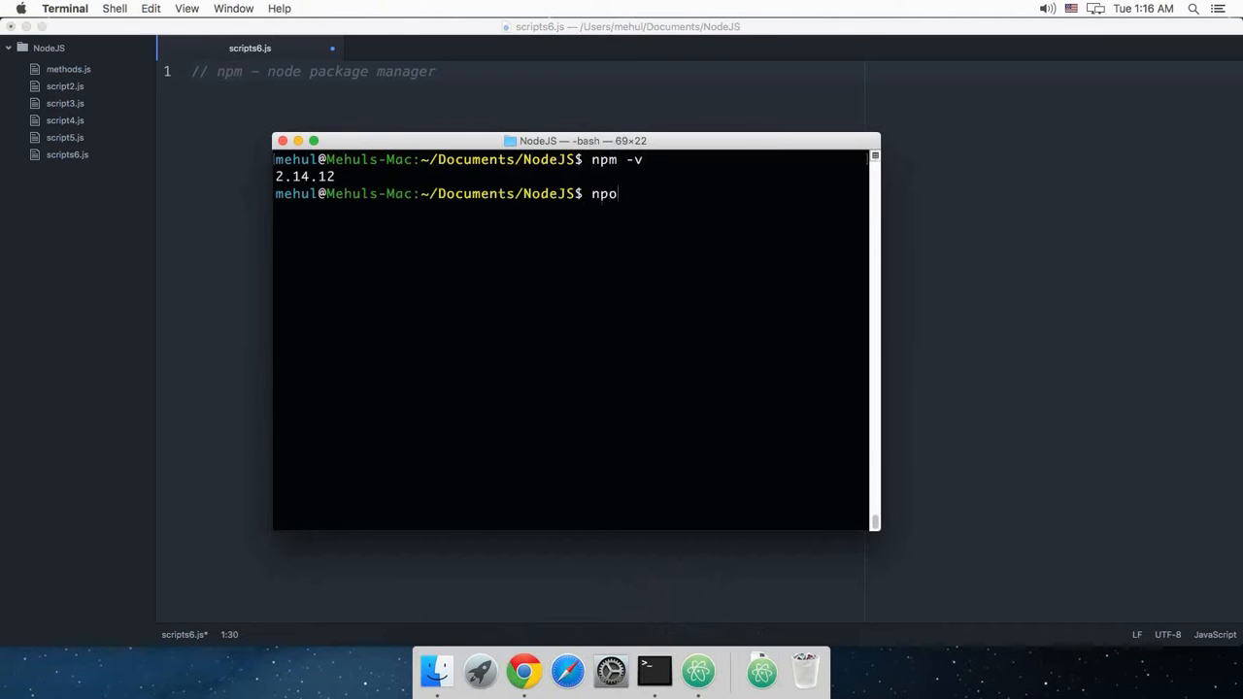
{"action": "type", "text": "--vbr"}
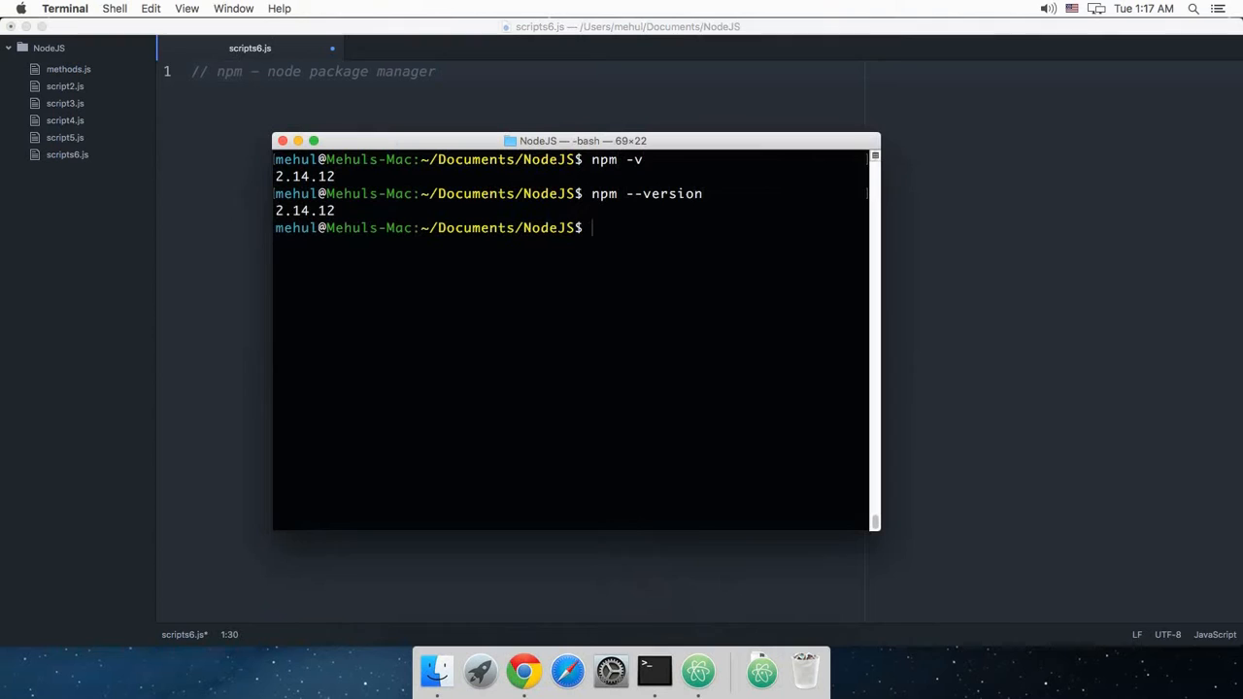
{"action": "mouse_move", "coordinate": [674, 239]}
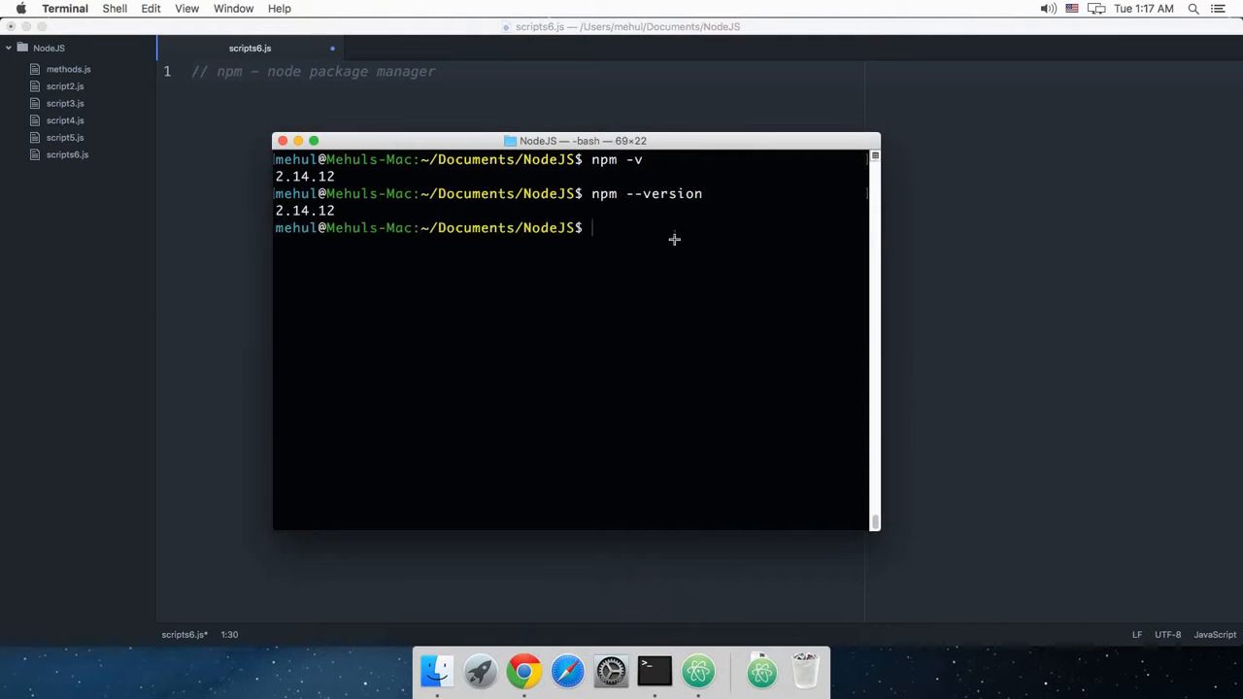
{"action": "mouse_move", "coordinate": [974, 243]}
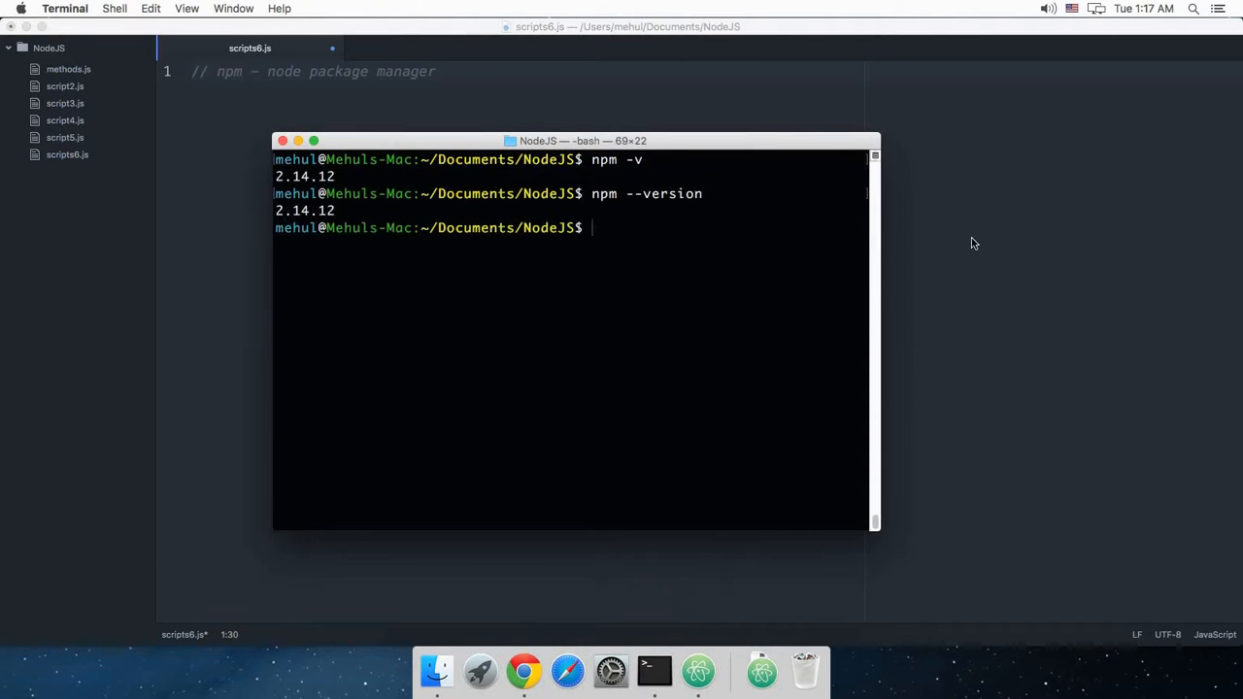
{"action": "type", "text": "npm ls"}
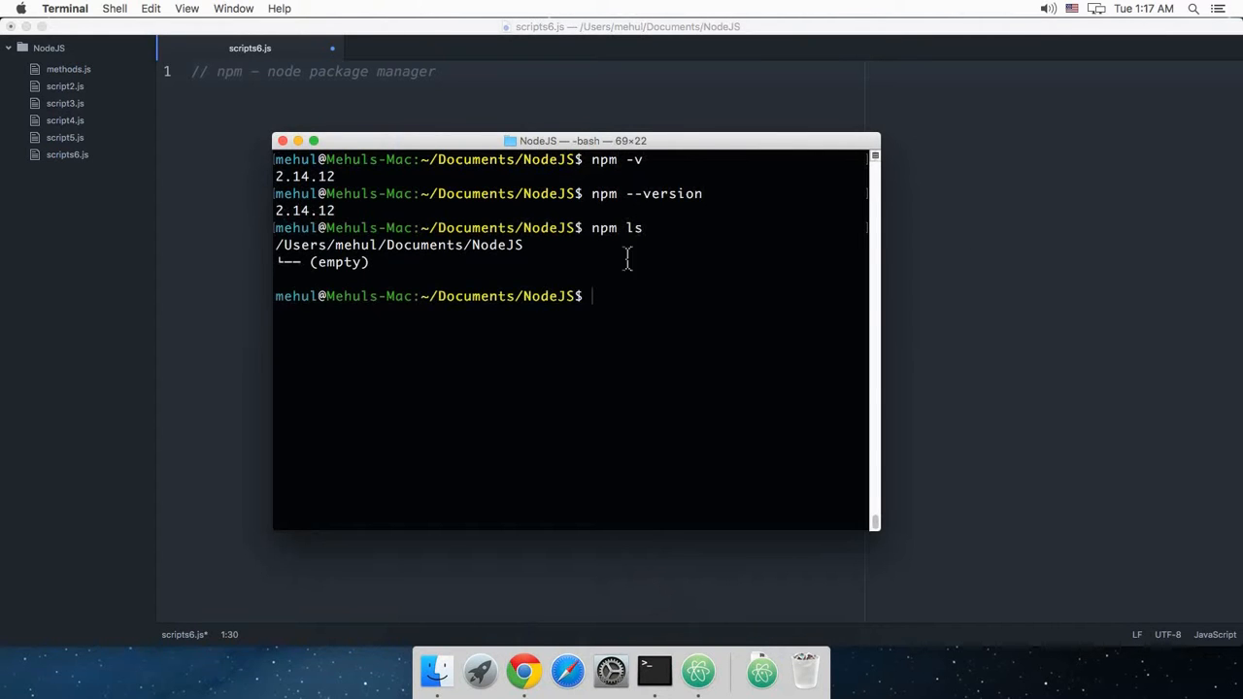
Step: Run 'npm ls -g' to print the global package tree under /usr/local/lib
{"action": "double_click", "coordinate": [603, 227]}
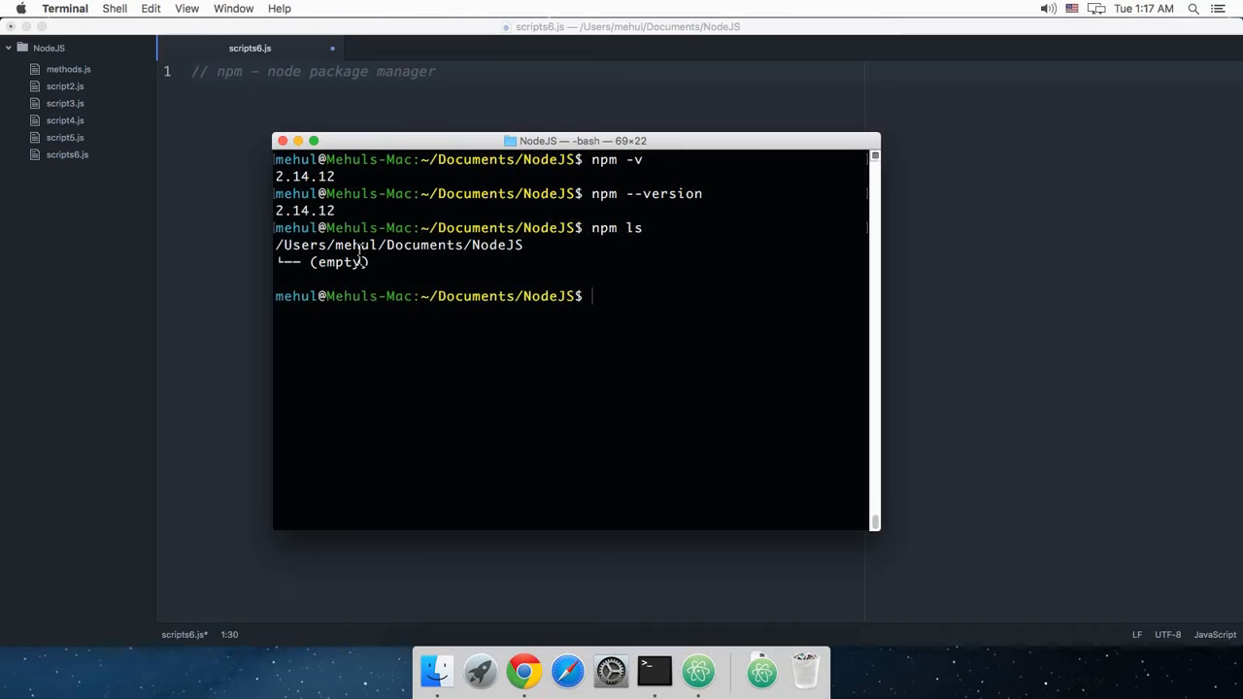
{"action": "mouse_move", "coordinate": [311, 281]}
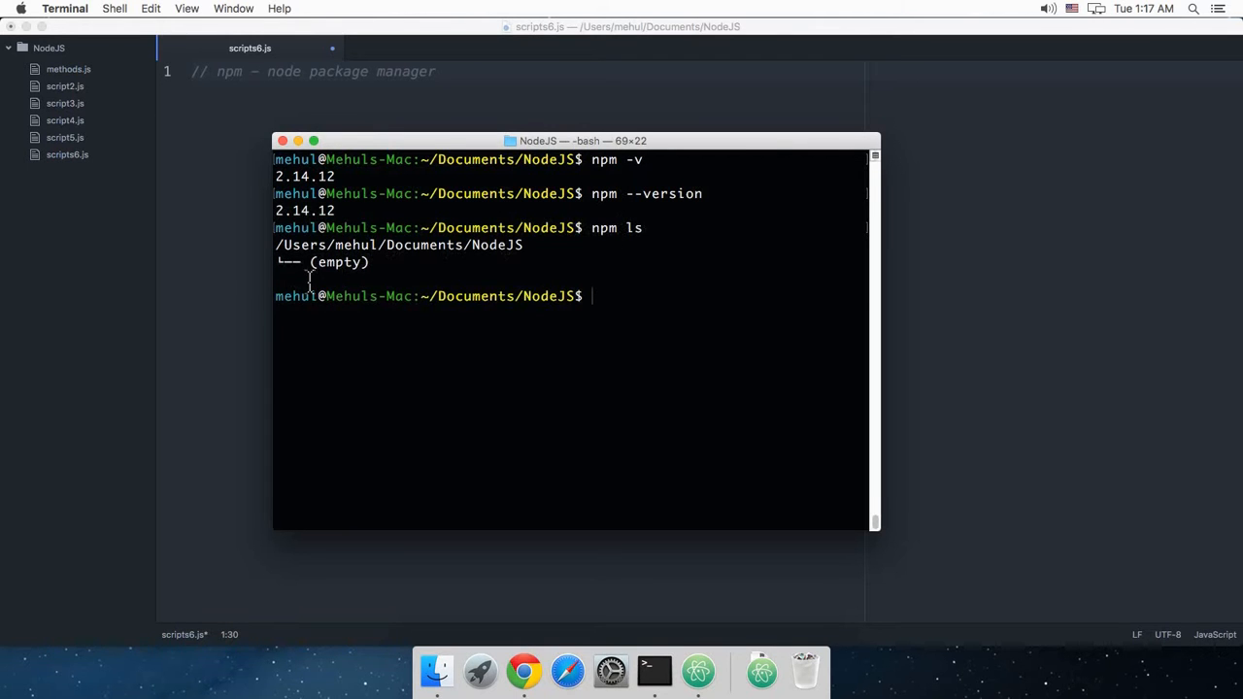
{"action": "mouse_move", "coordinate": [635, 330]}
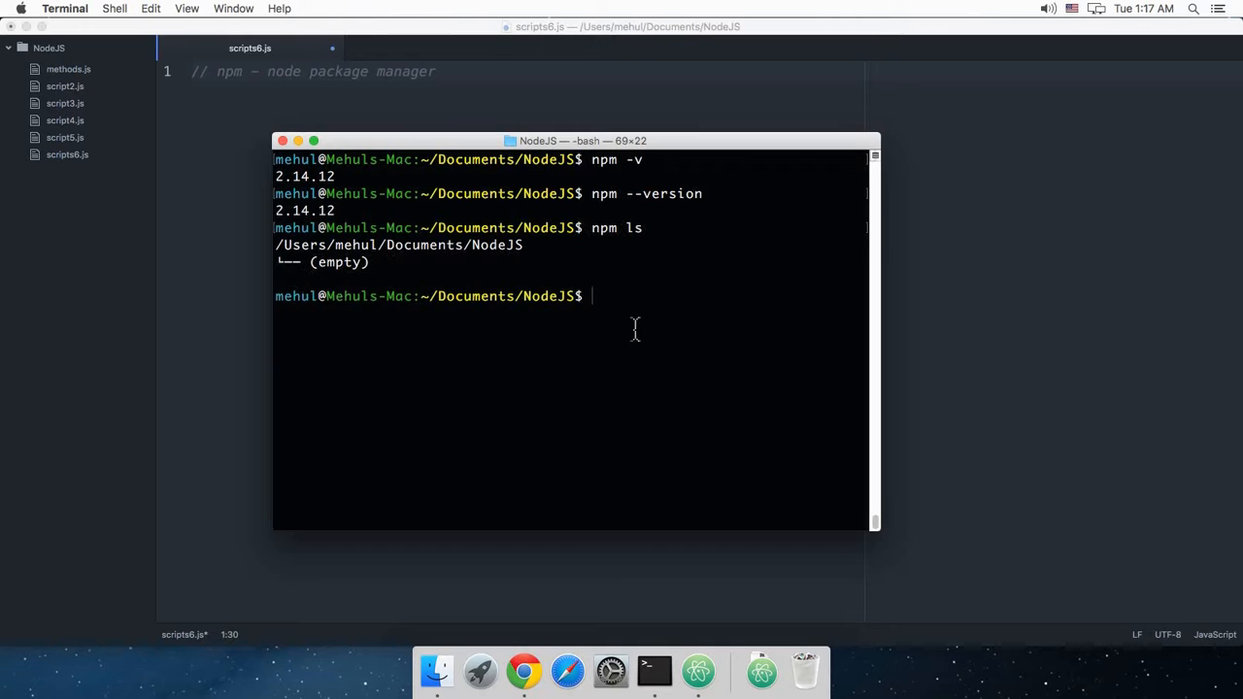
{"action": "type", "text": "no"}
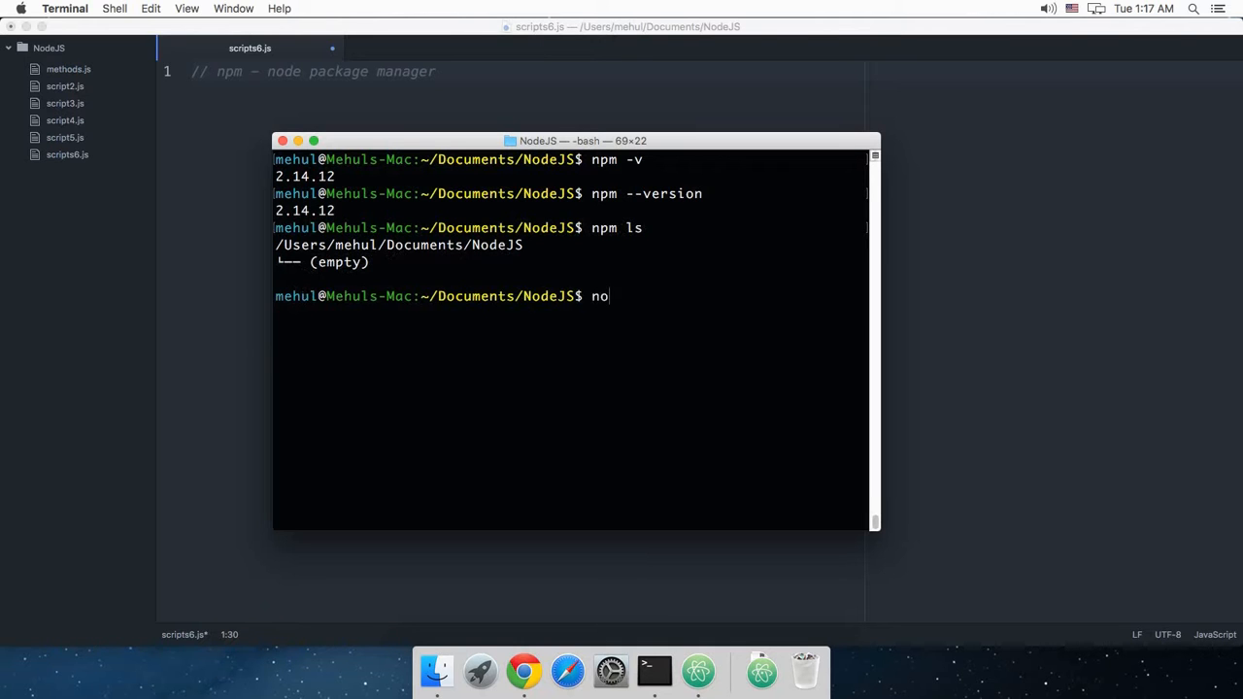
{"action": "type", "text": "pm ls -g"}
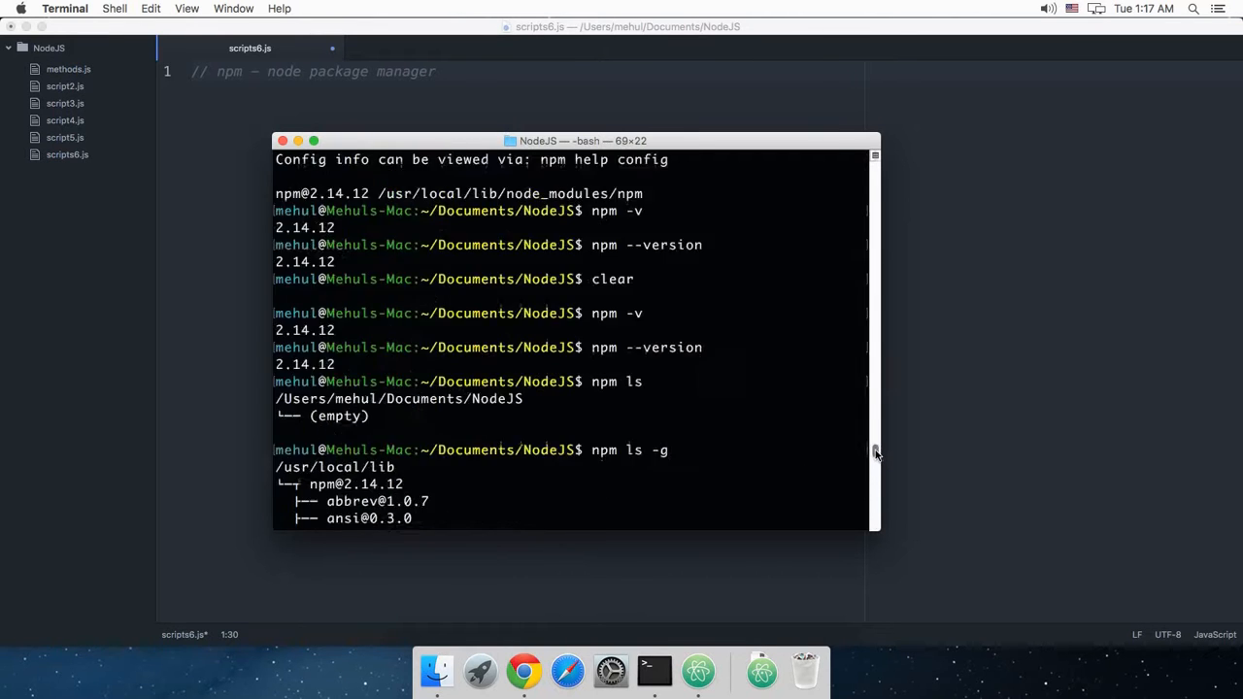
Step: Scroll the global package tree down to slide, tar, validate-npm-package-name and which
{"action": "scroll", "scroll_direction": "down", "scroll_amount": 3}
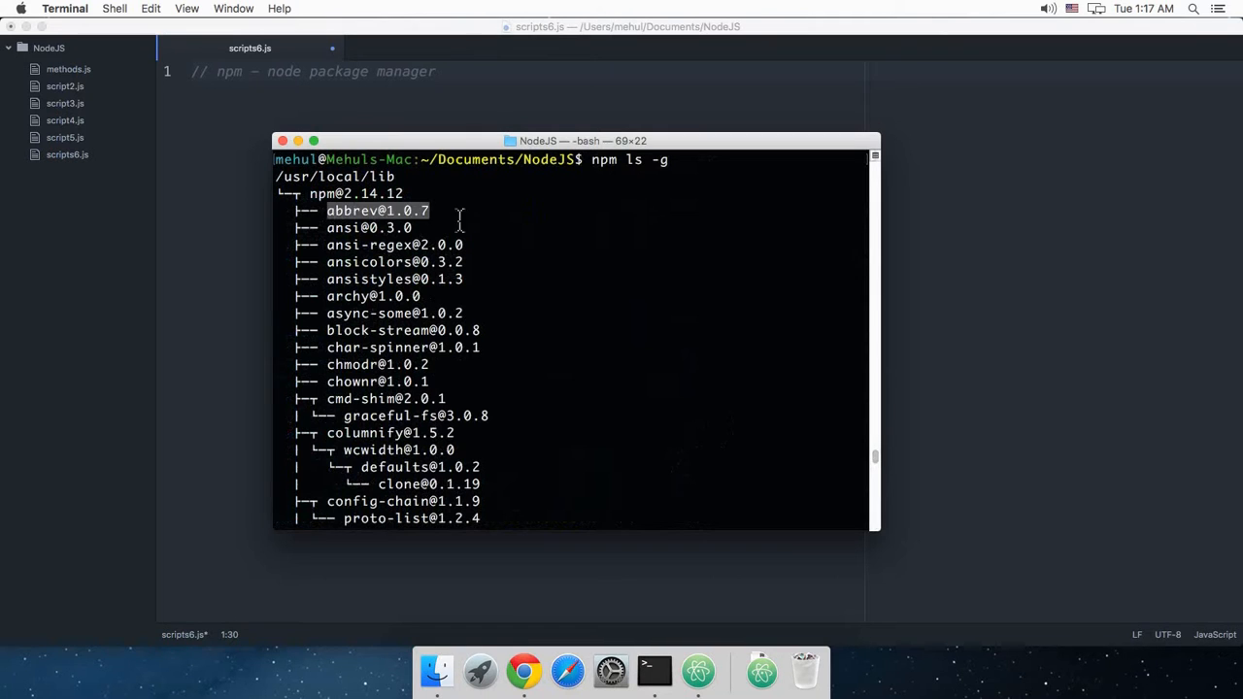
{"action": "scroll", "scroll_direction": "down", "scroll_amount": 3}
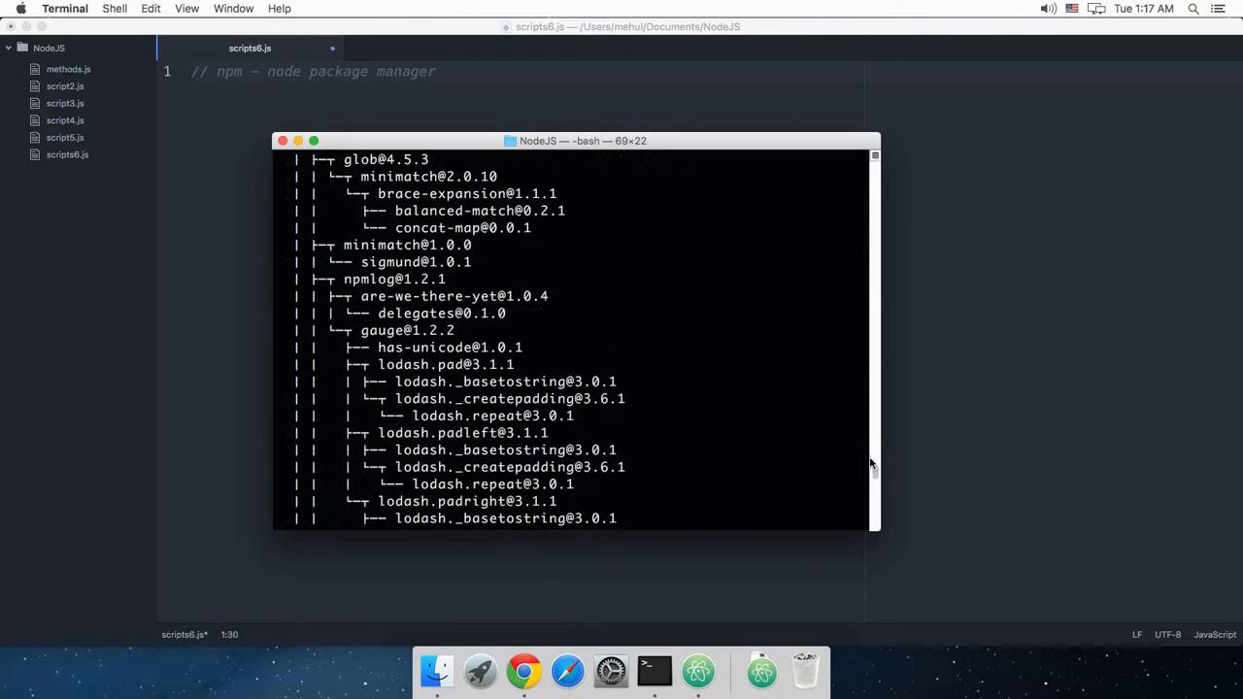
{"action": "scroll", "scroll_direction": "down", "scroll_amount": 3}
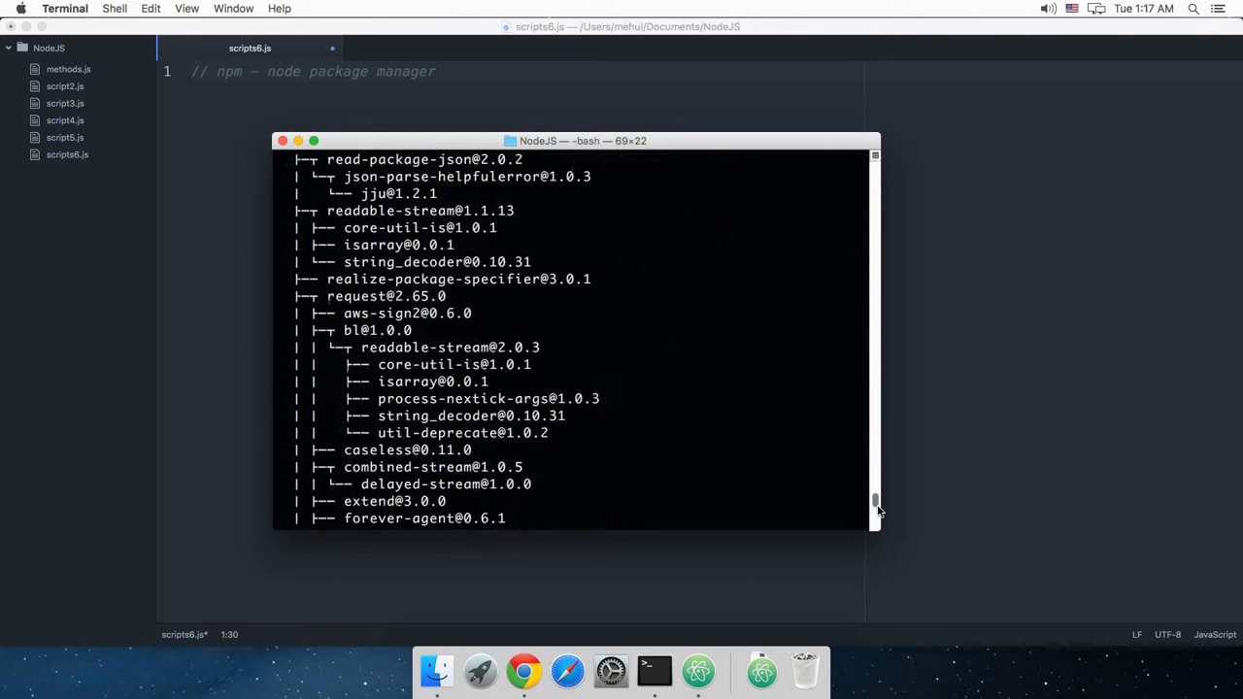
{"action": "scroll", "scroll_direction": "down", "scroll_amount": 3}
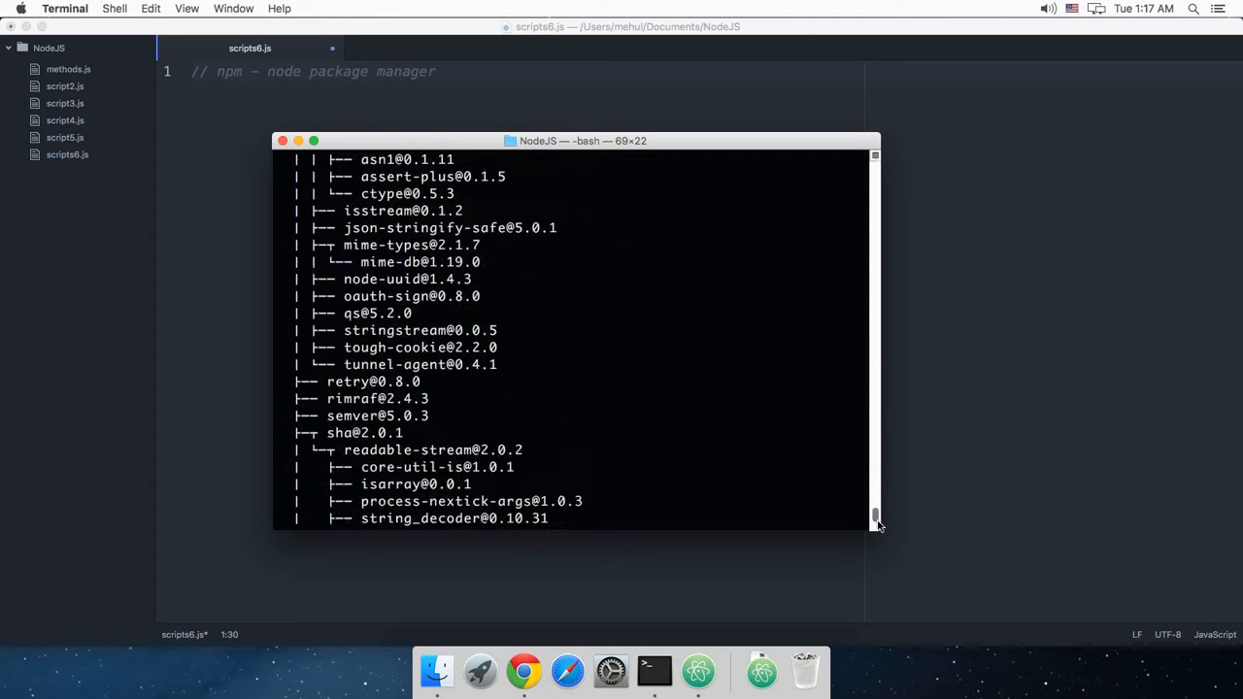
{"action": "scroll", "scroll_direction": "down", "scroll_amount": 3}
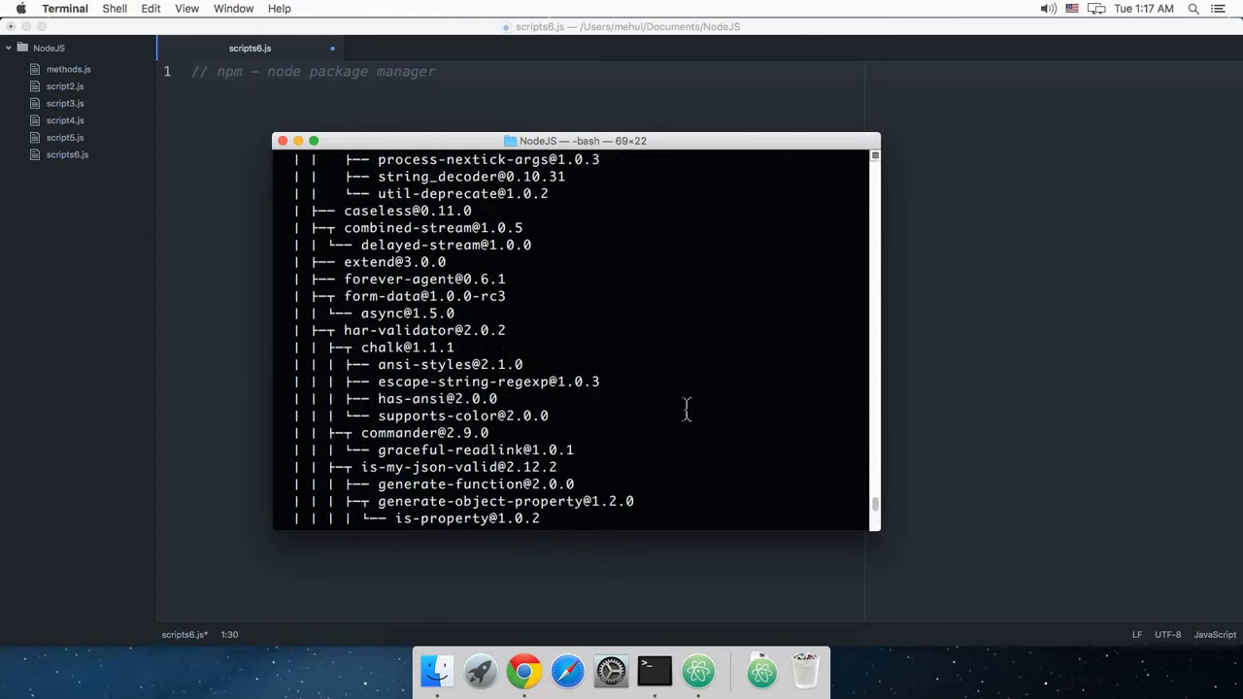
{"action": "scroll", "scroll_direction": "down", "scroll_amount": 3}
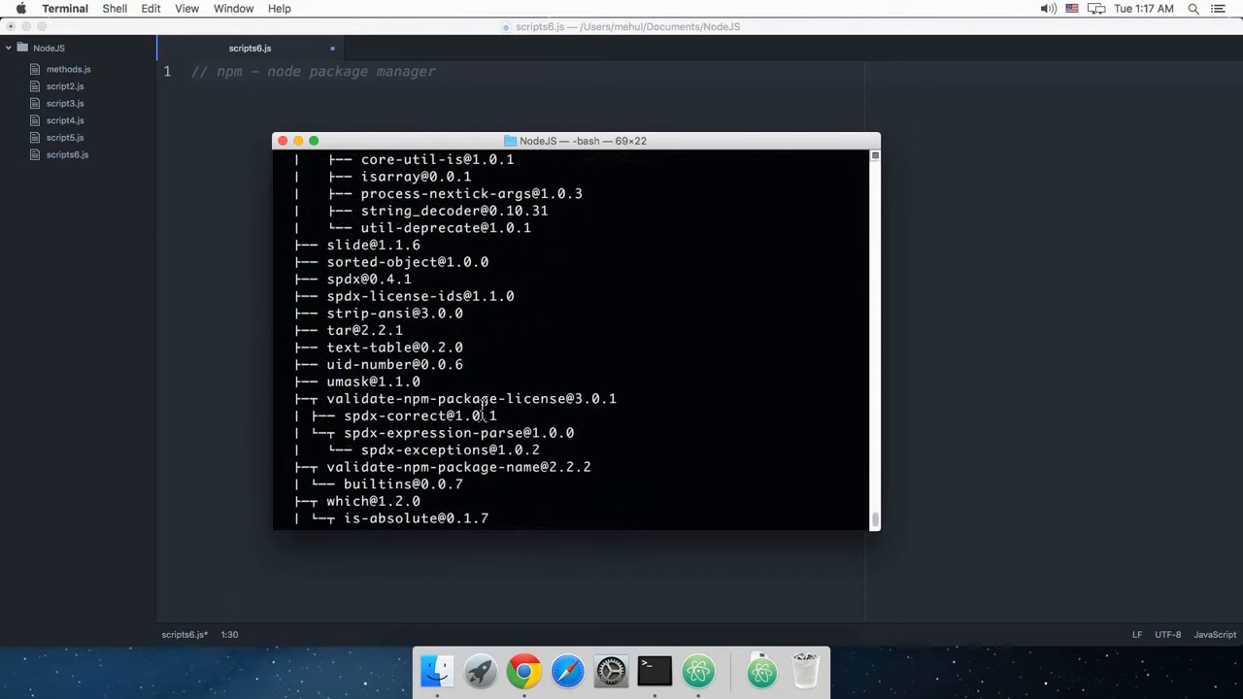
Step: Search the output for 'http', scroll to write-file-atomic, and begin typing npm
{"action": "key", "text": "cmd+f"}
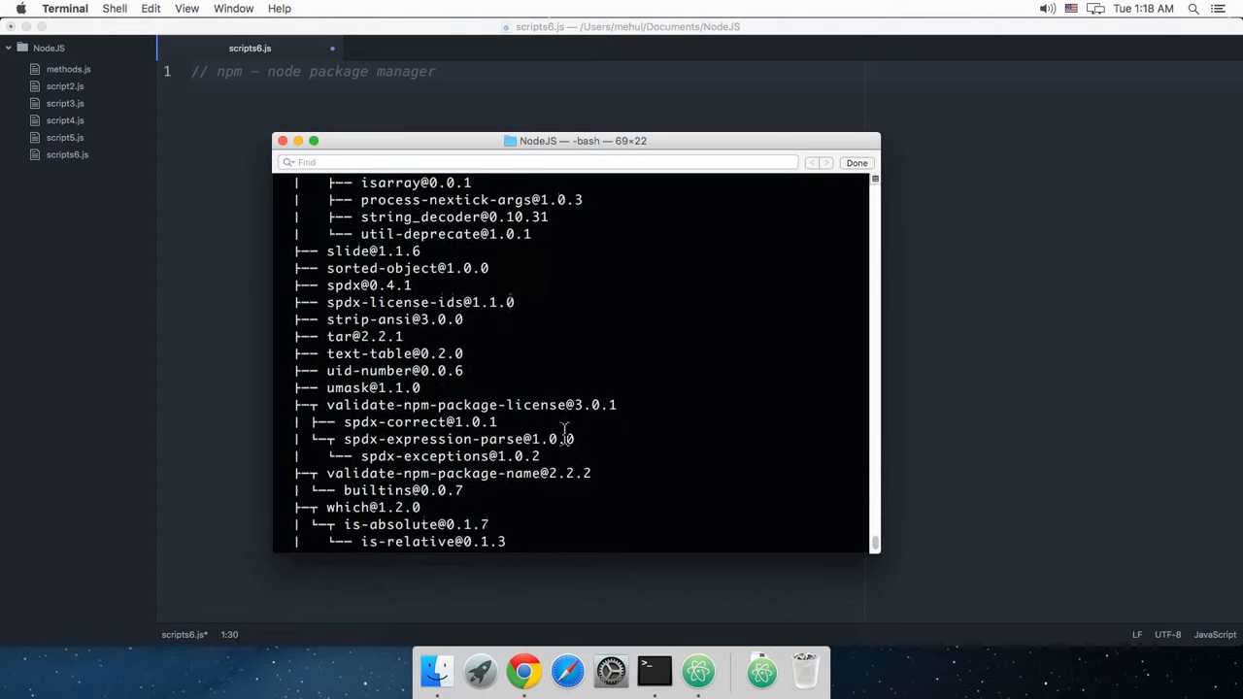
{"action": "type", "text": "http"}
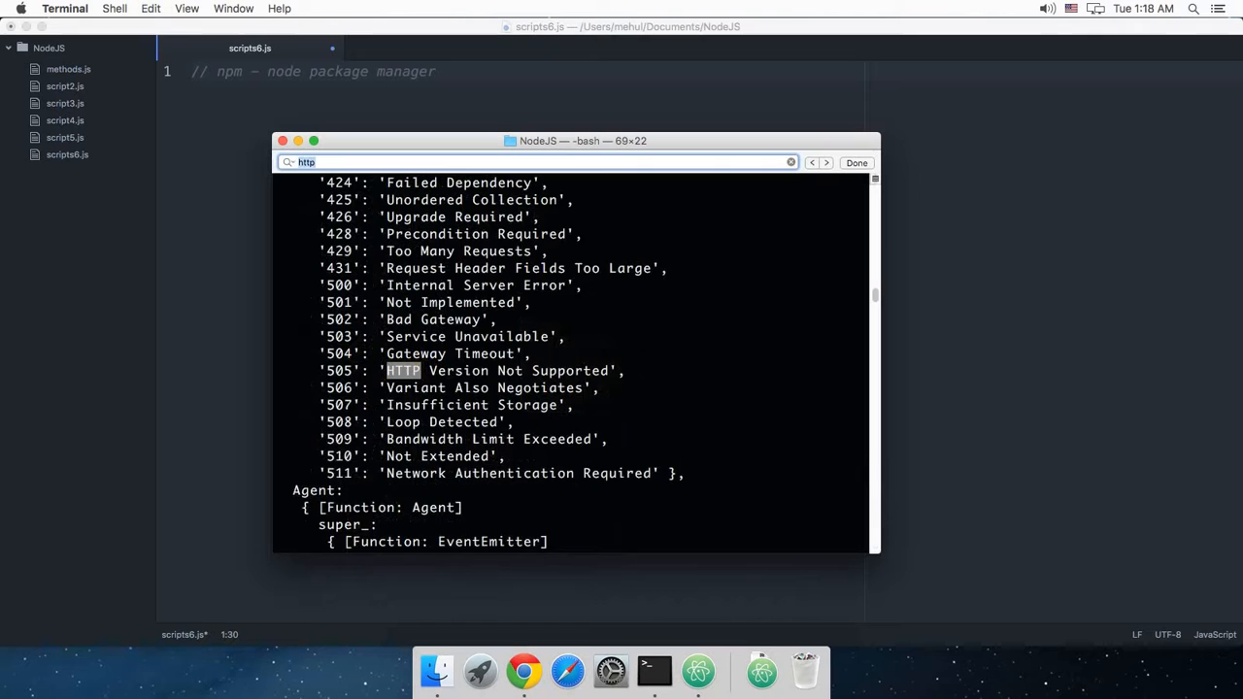
{"action": "left_click", "coordinate": [826, 162]}
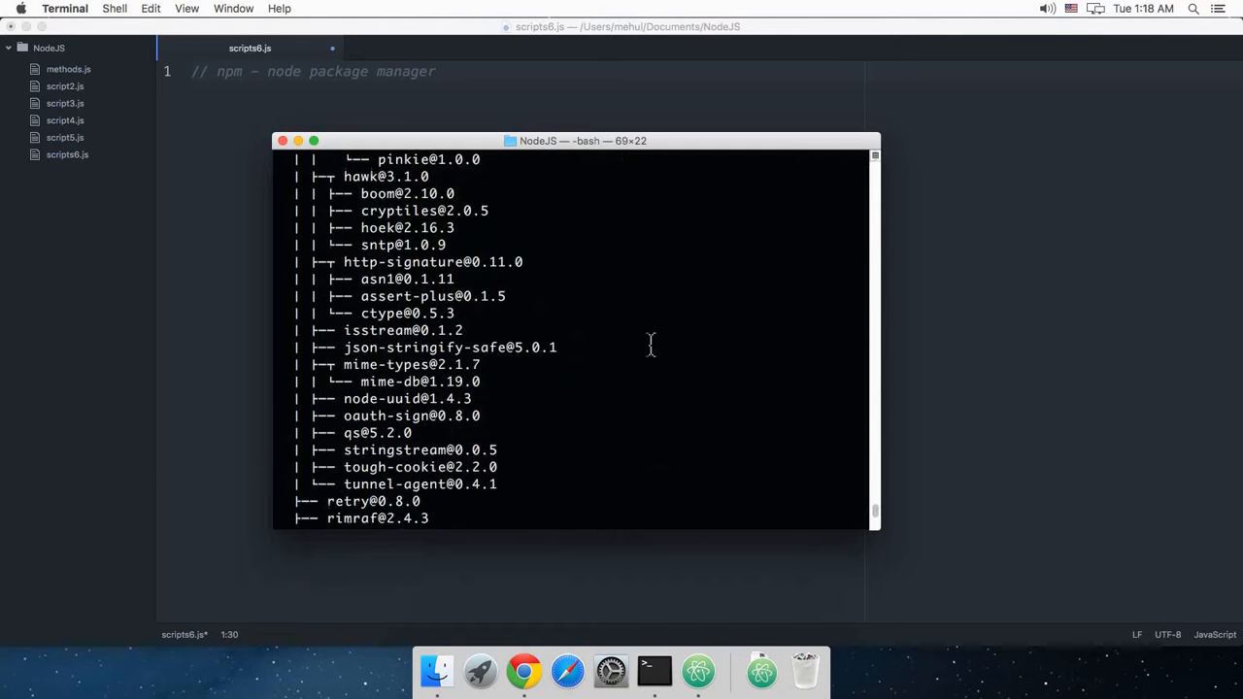
{"action": "scroll", "scroll_direction": "down", "scroll_amount": 3}
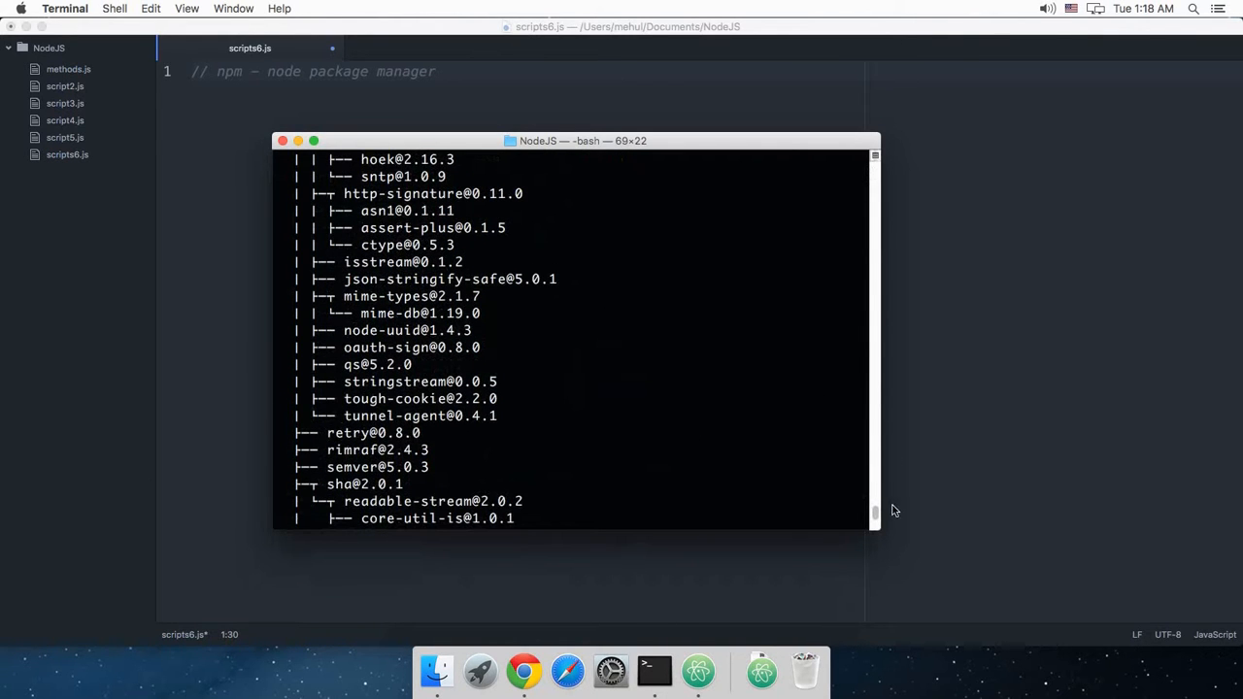
{"action": "scroll", "scroll_direction": "down", "scroll_amount": 3}
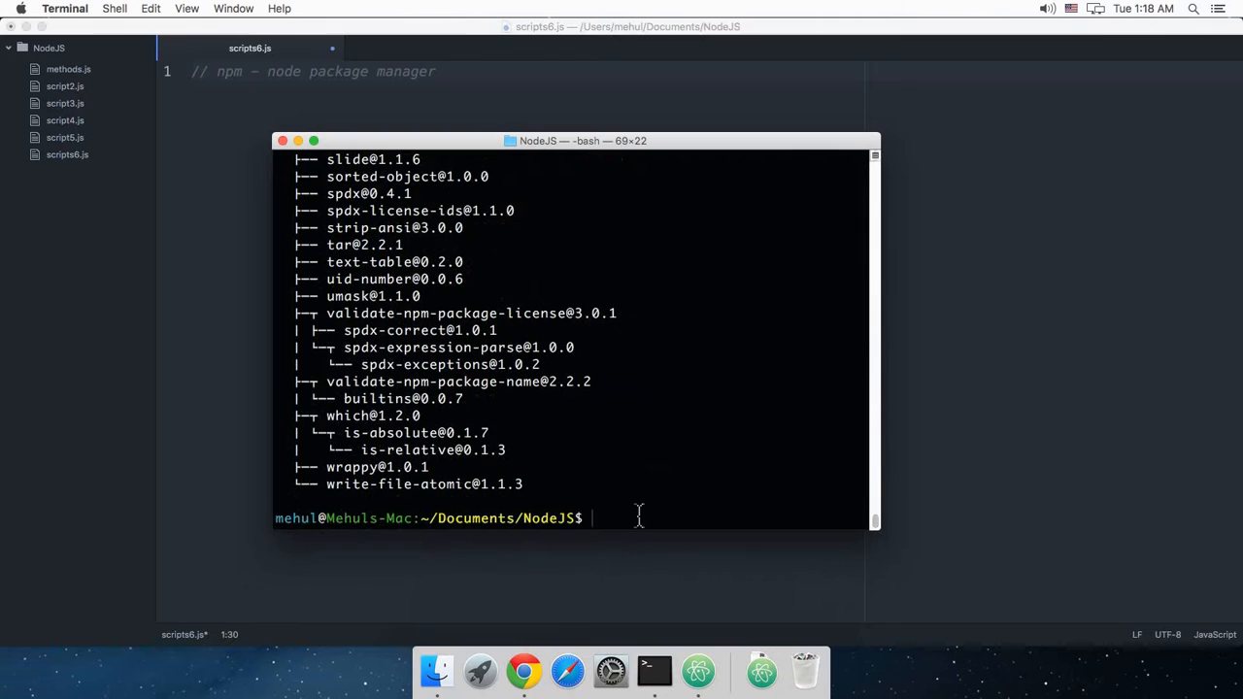
{"action": "type", "text": "npm"}
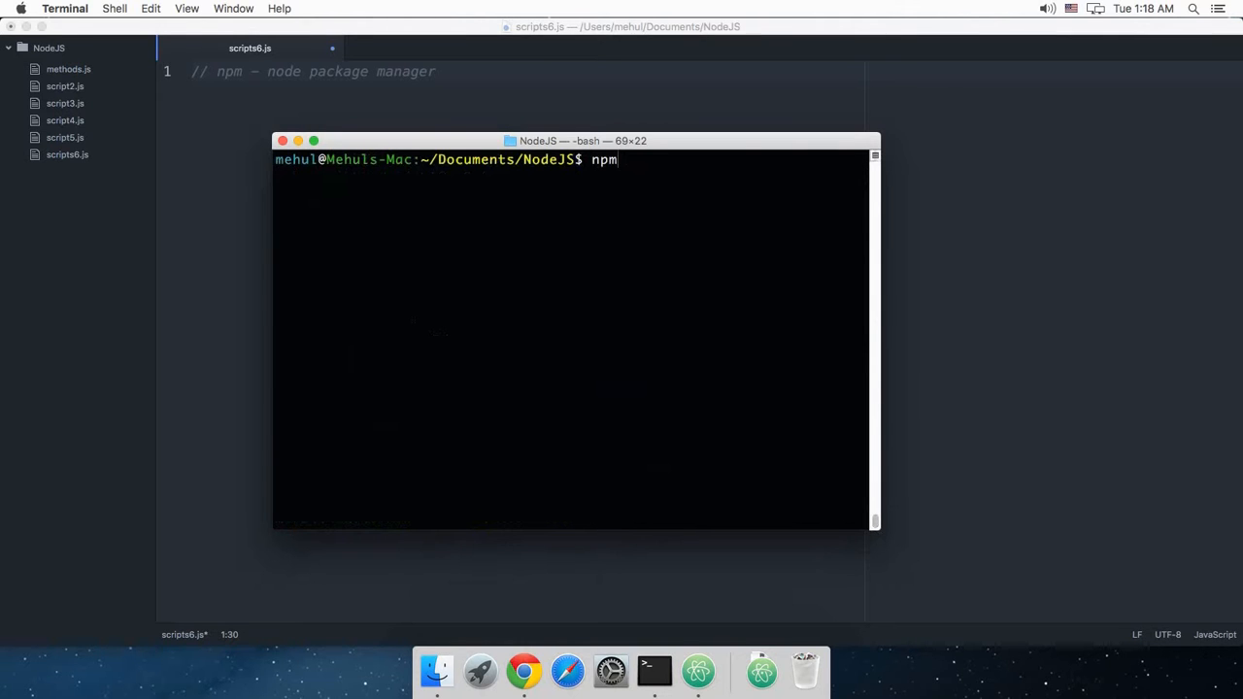
Step: Type 'npm install <package_here>', then erase the placeholder to leave 'npm install '
{"action": "type", "text": "install"}
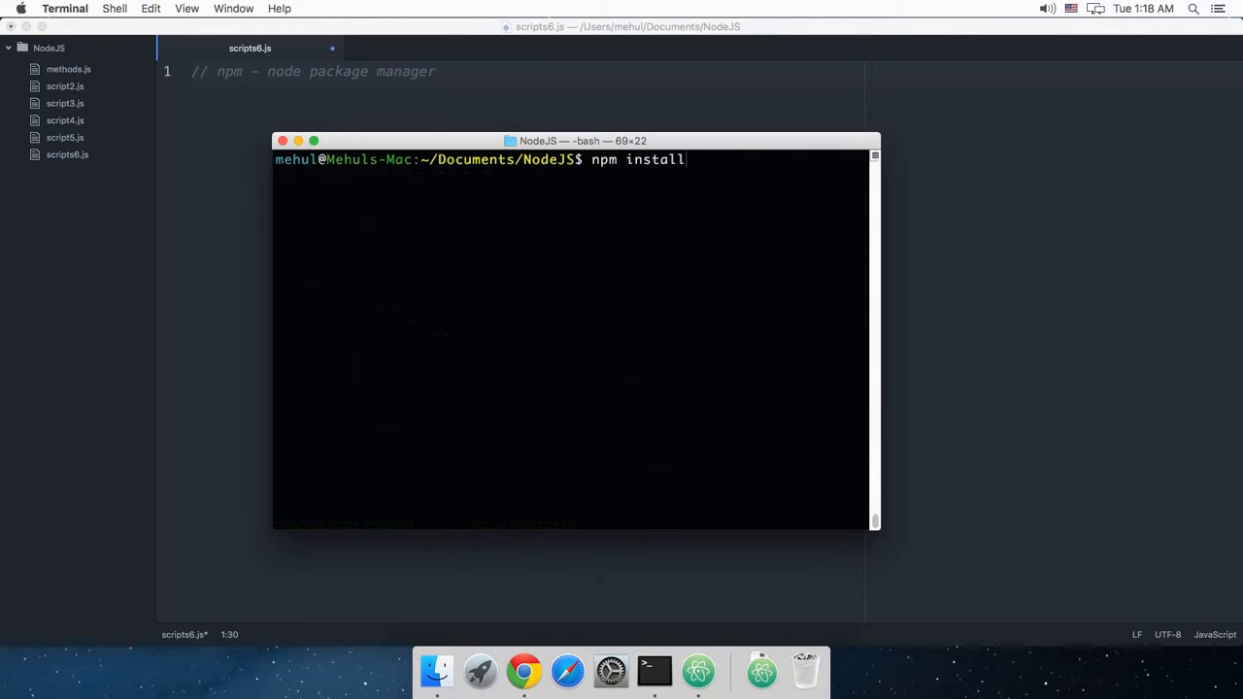
{"action": "type", "text": "<package"}
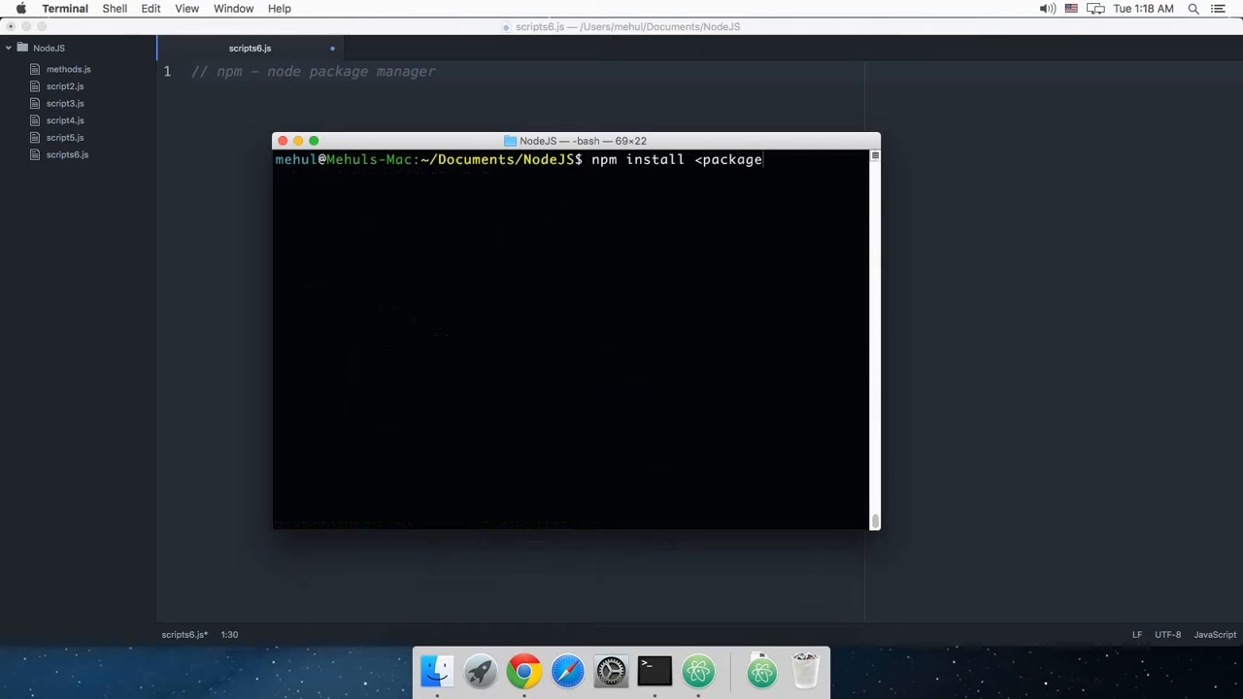
{"action": "type", "text": "_here"}
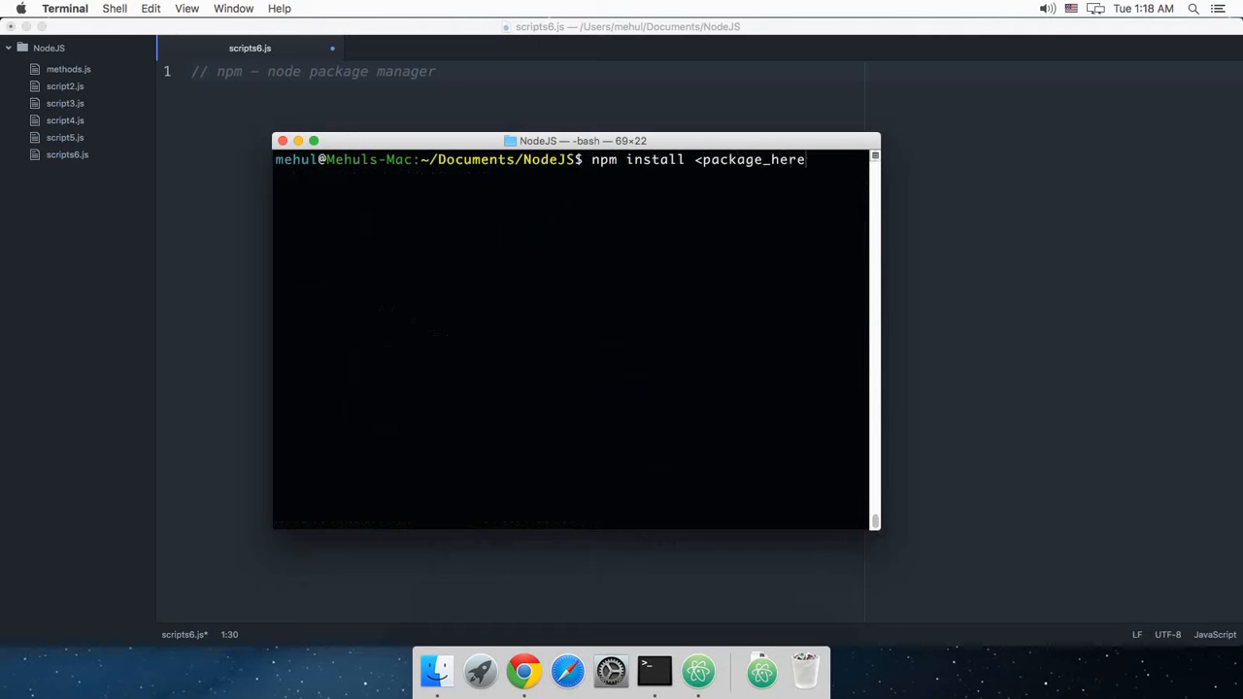
{"action": "key", "text": "Backspace"}
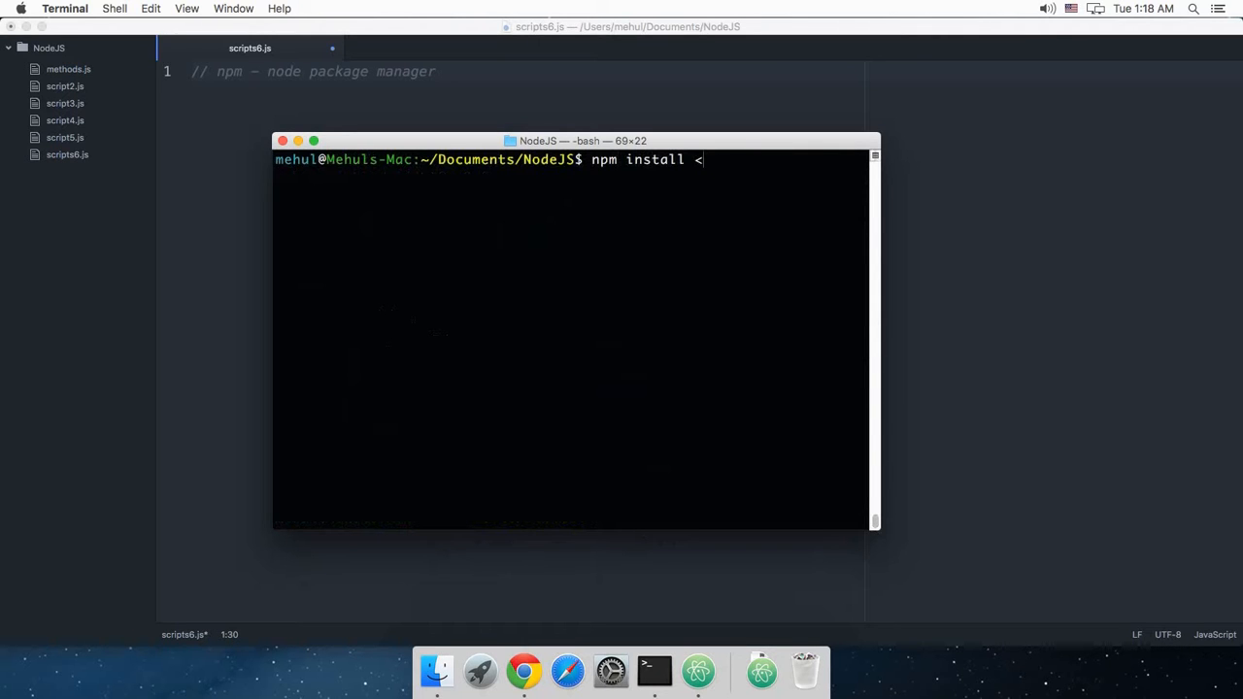
{"action": "key", "text": "Backspace"}
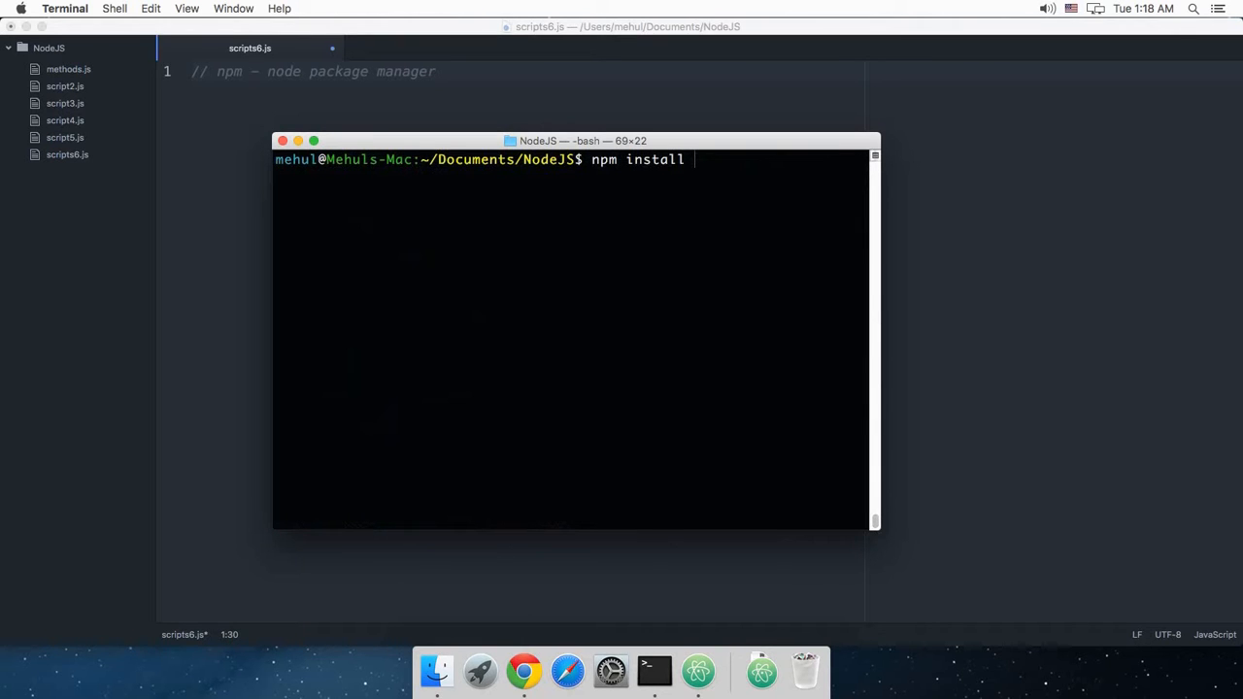
Step: Enter 'express' to run npm install express in the NodeJS folder
{"action": "type", "text": "expre"}
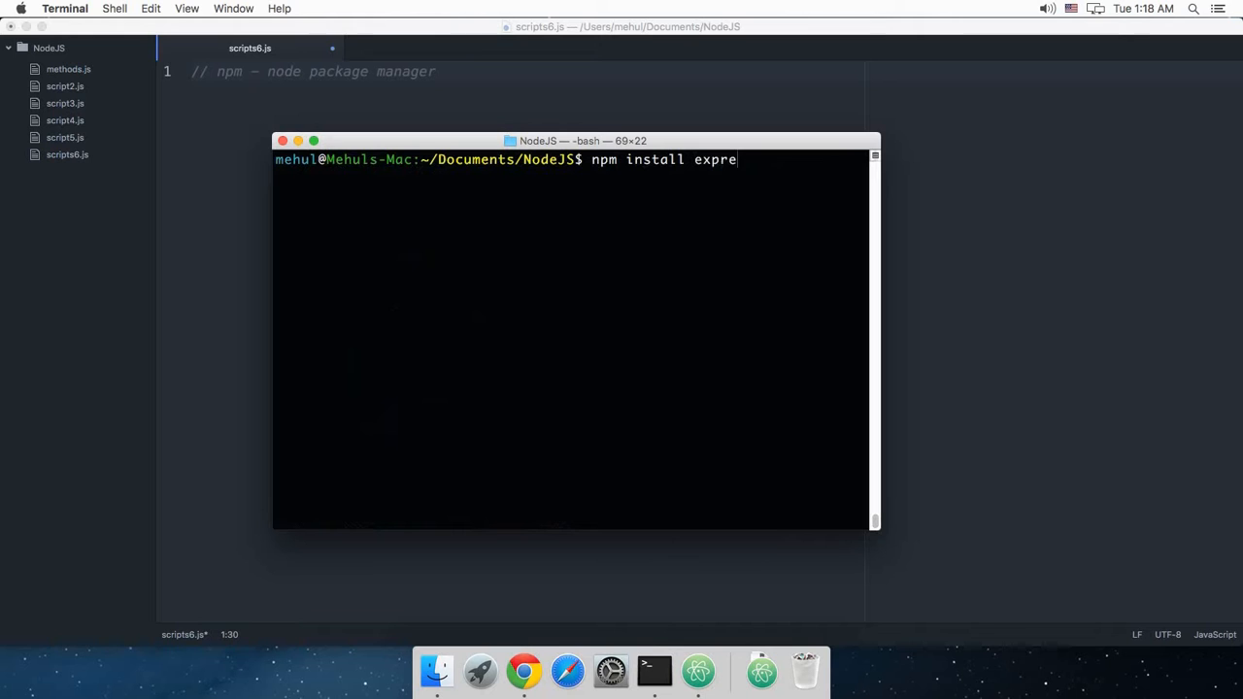
{"action": "type", "text": "ss"}
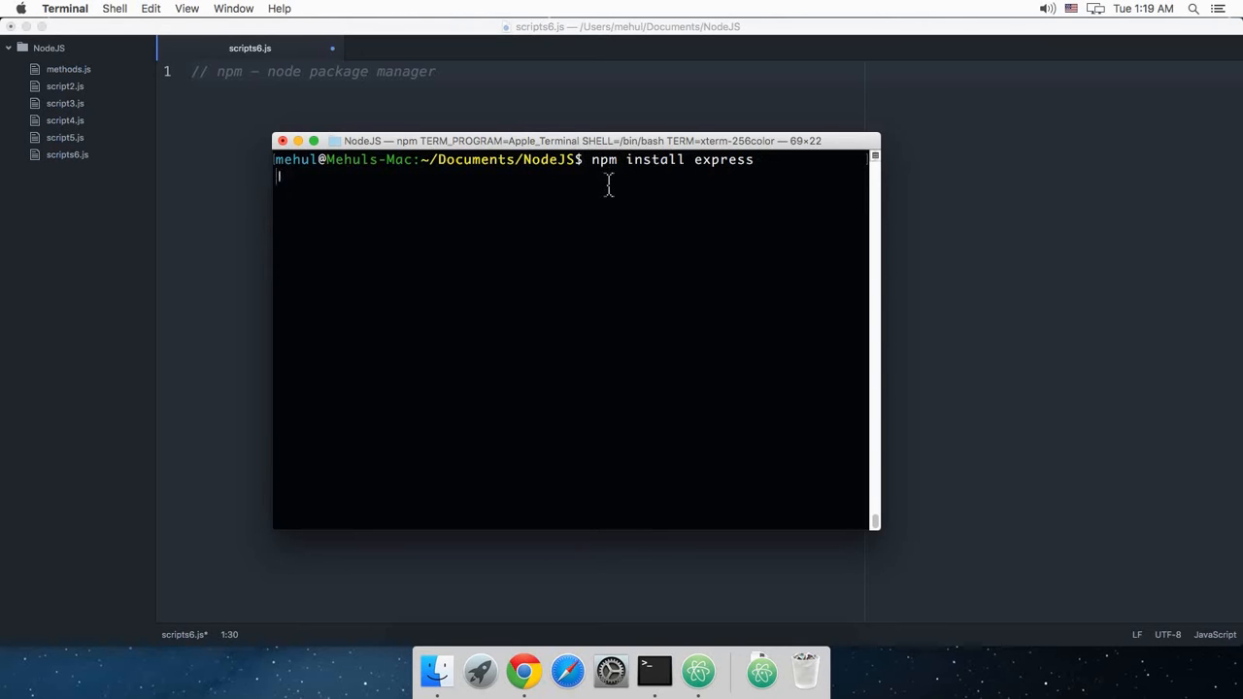
{"action": "mouse_move", "coordinate": [672, 253]}
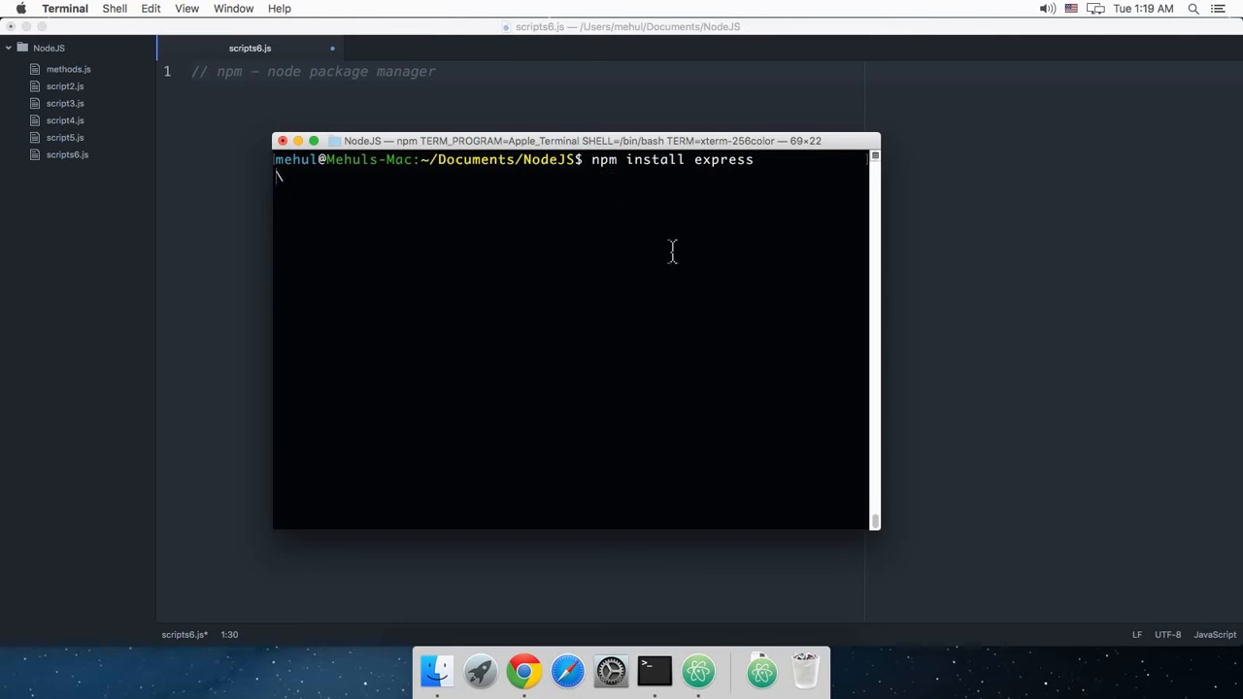